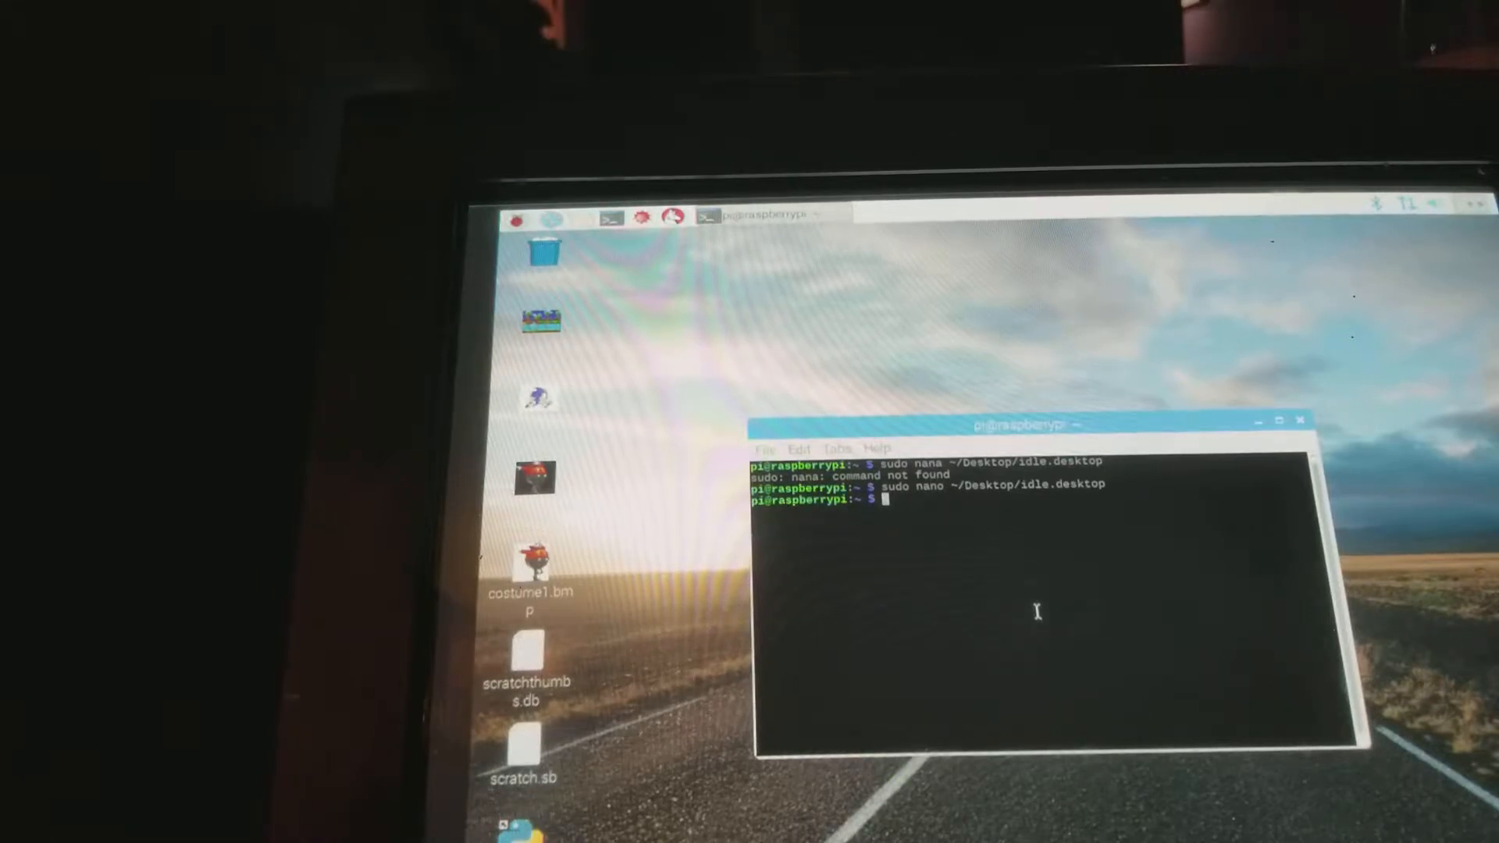
- Replace the old desktop file path with /etc/module in the sudo nano command
text(sudo nana ~/Desktop/idle.desktop)
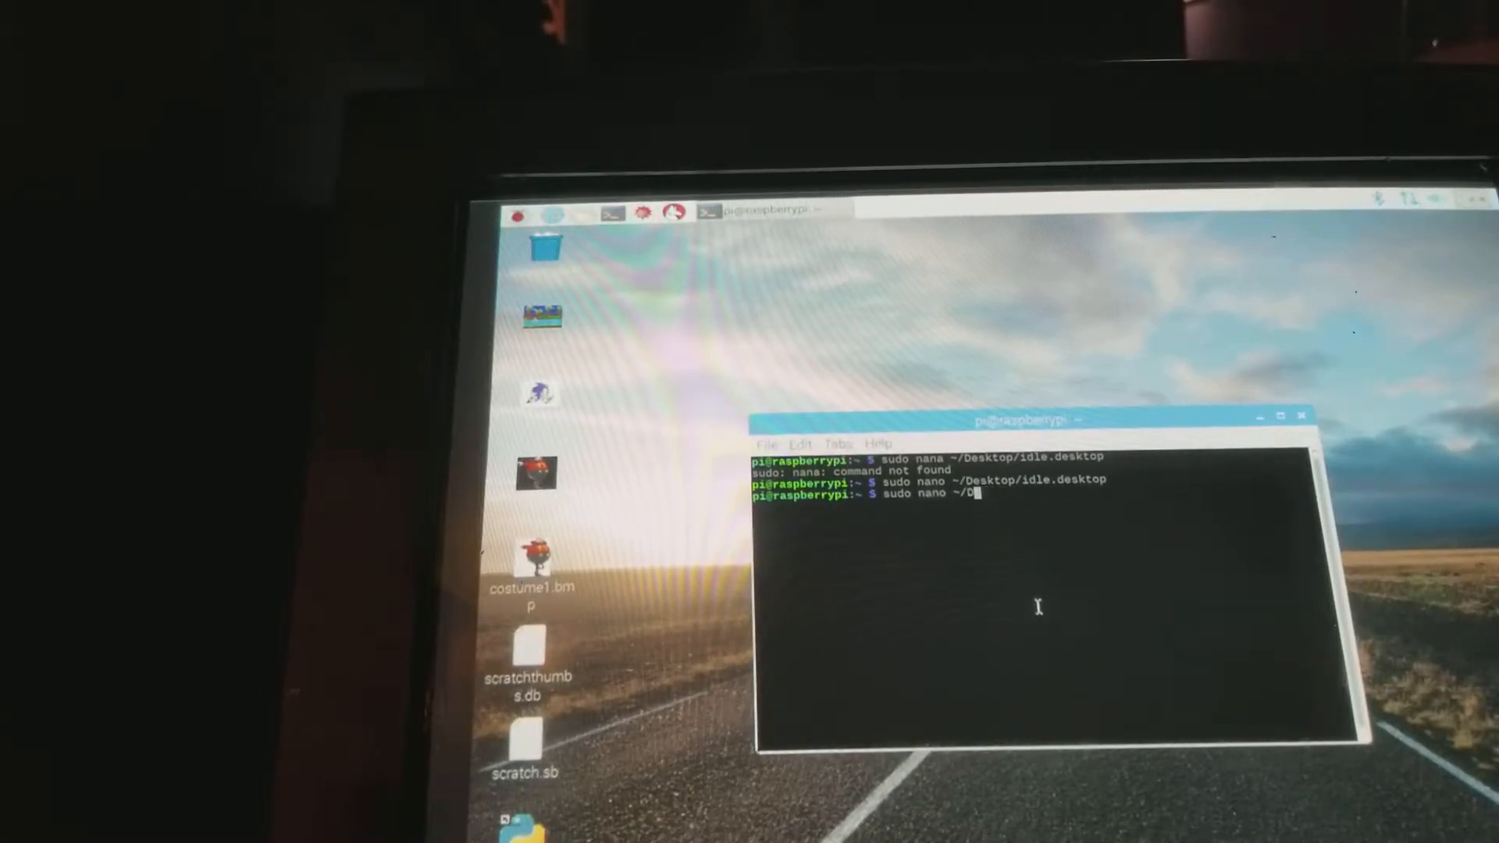
key(Backspace)
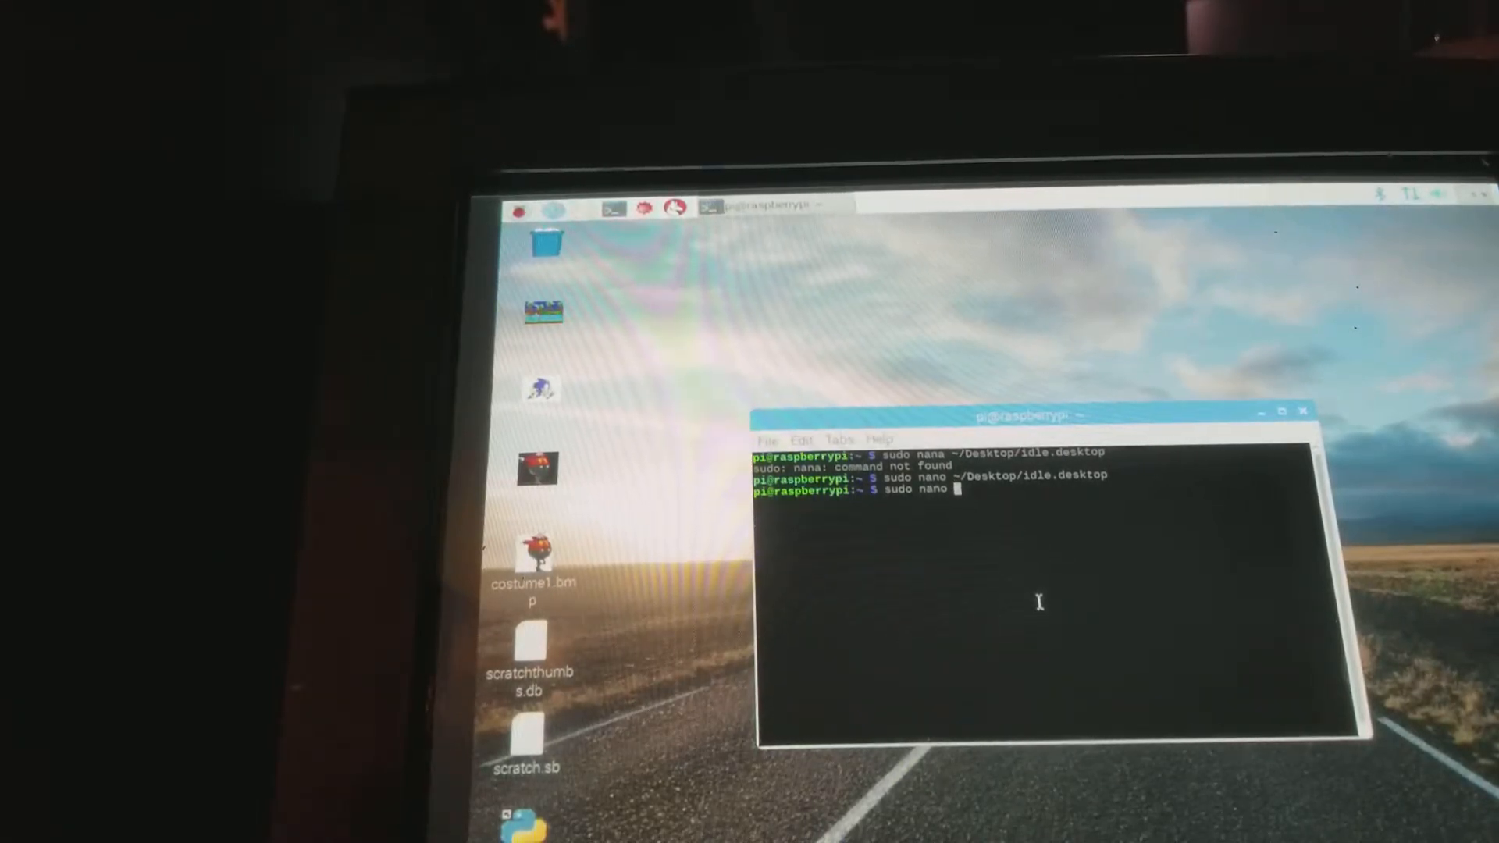
text(/)
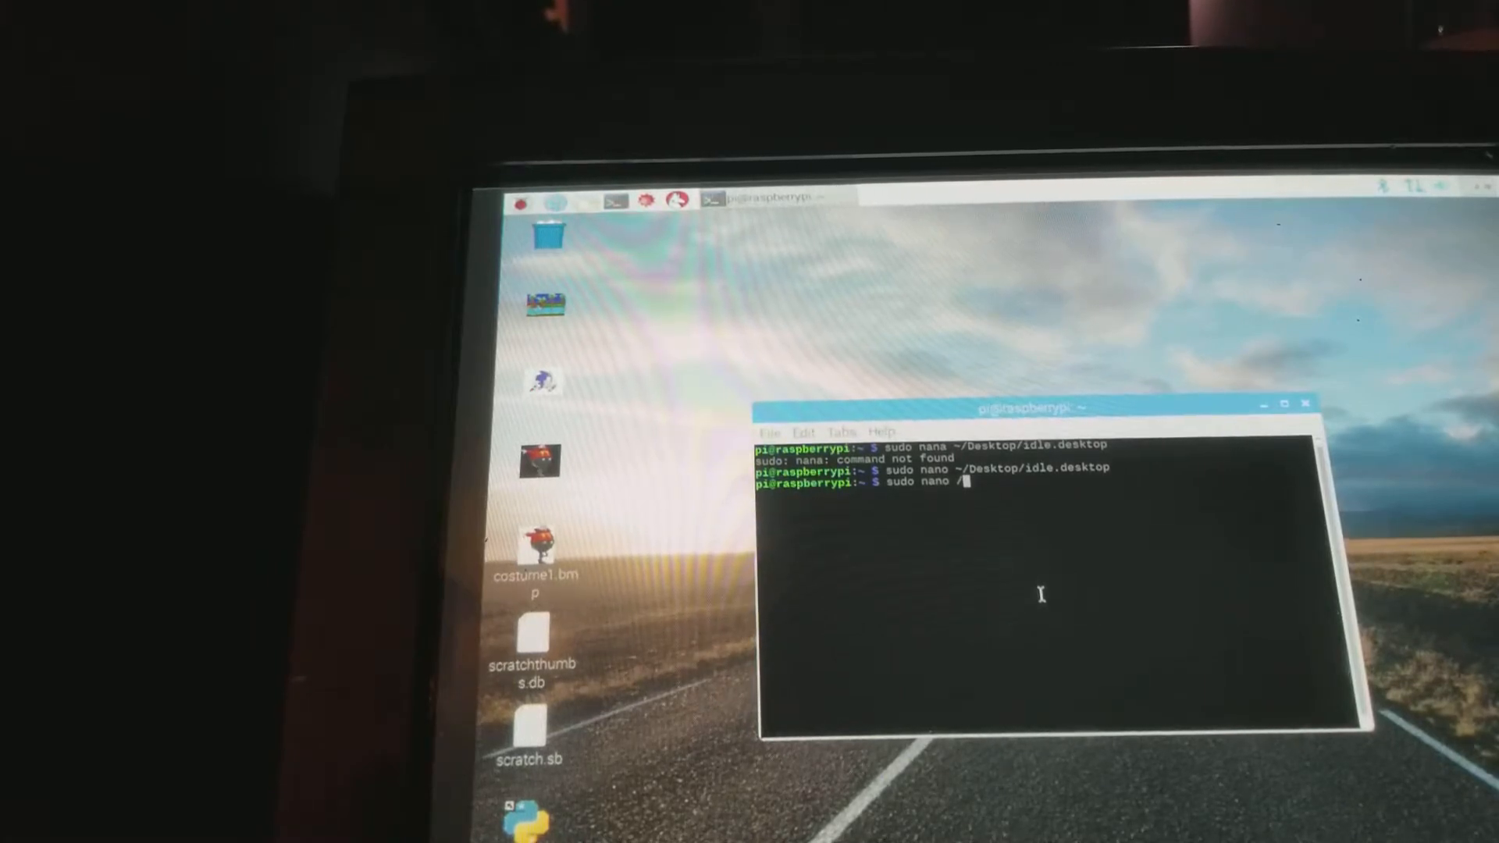
text(e)
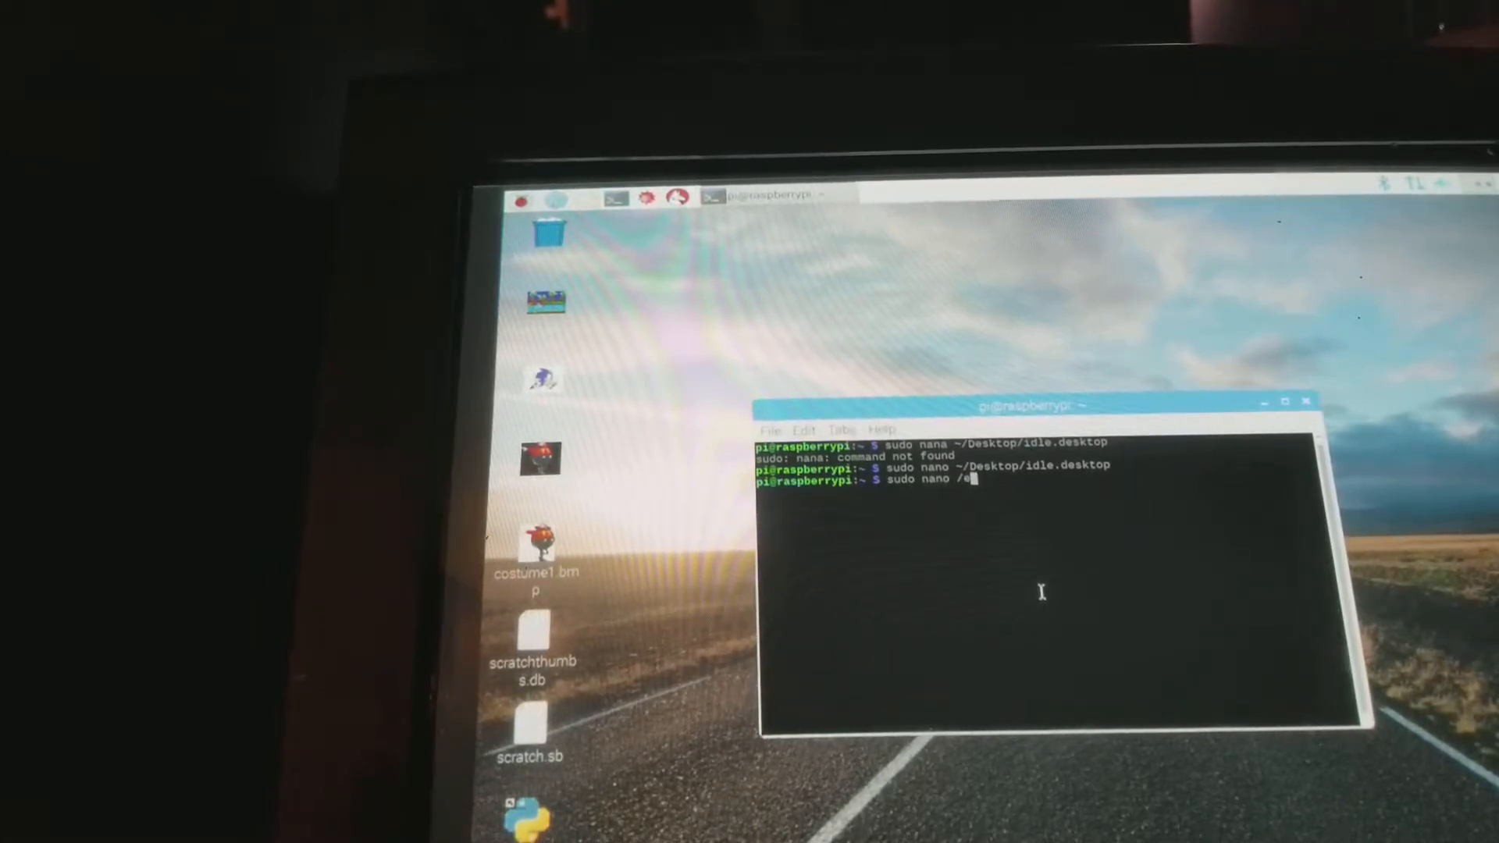
text(tc)
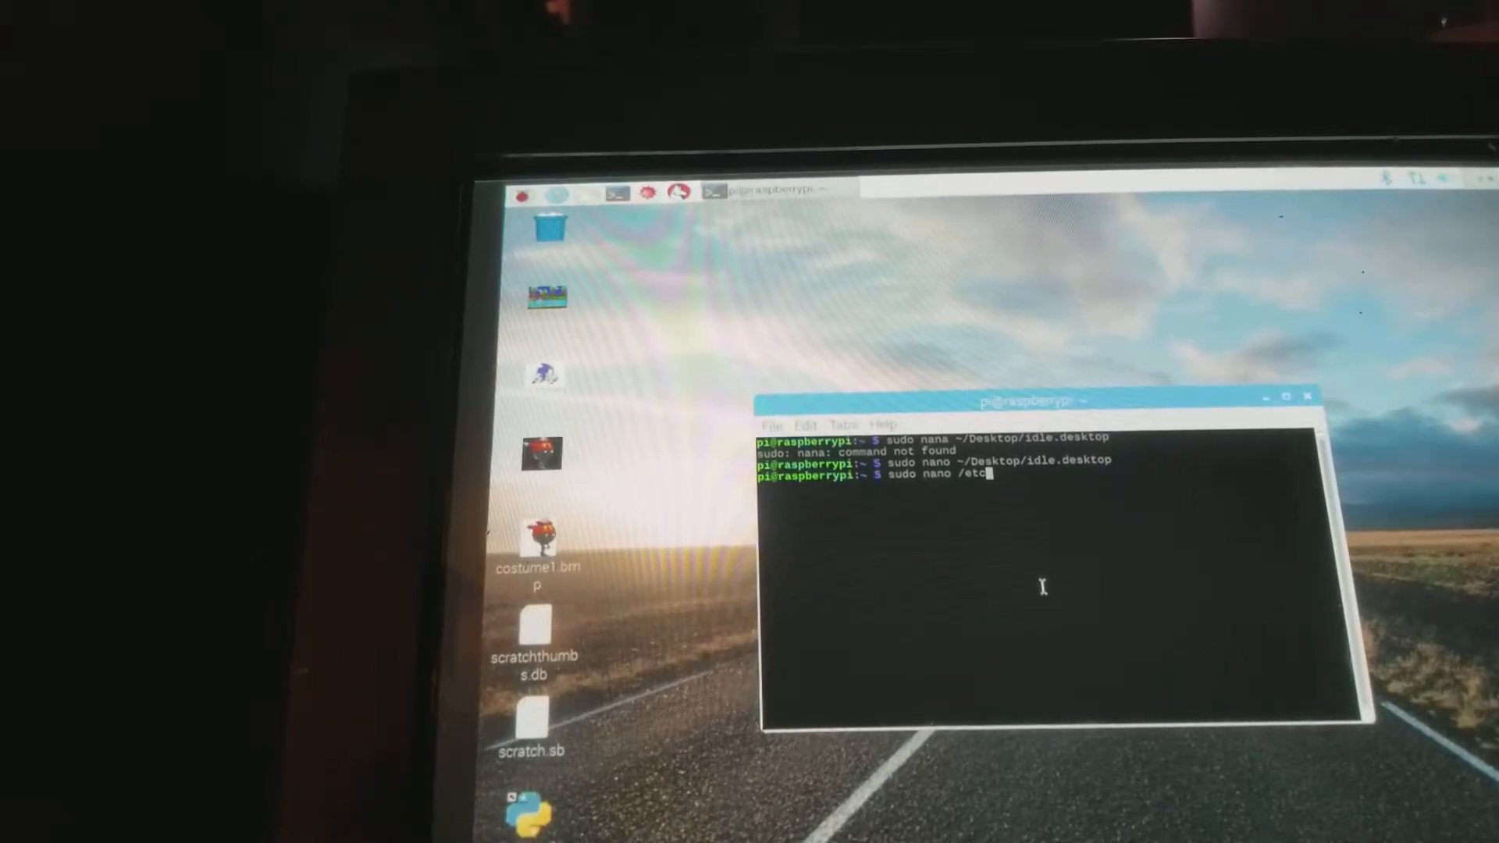
text(/)
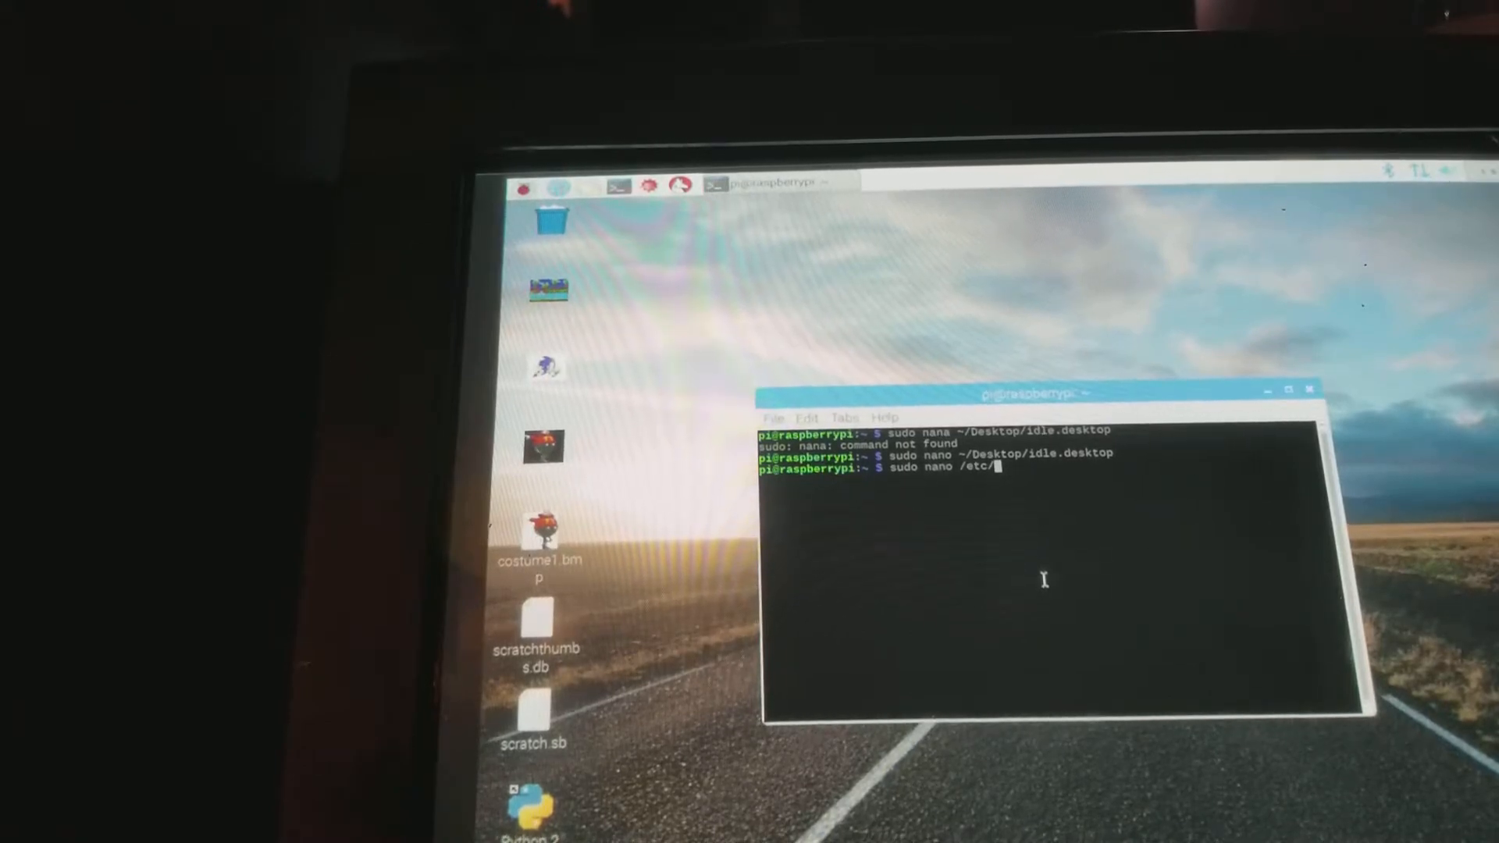
text(module)
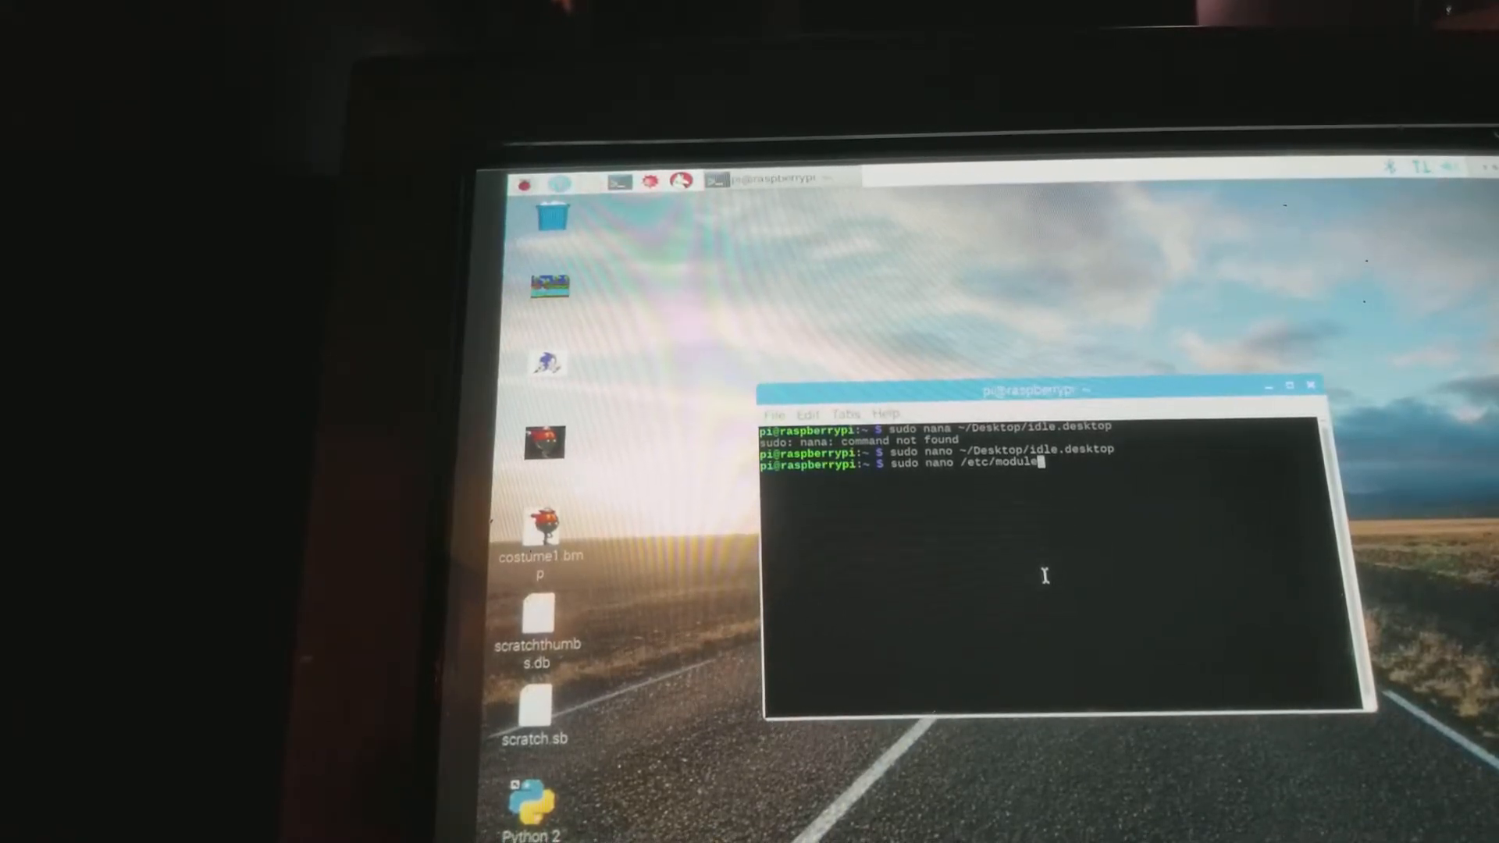
- Open /etc/modules in nano, save the i2c-bcm2708 and i2c-dev entries, and exit
key(Return)
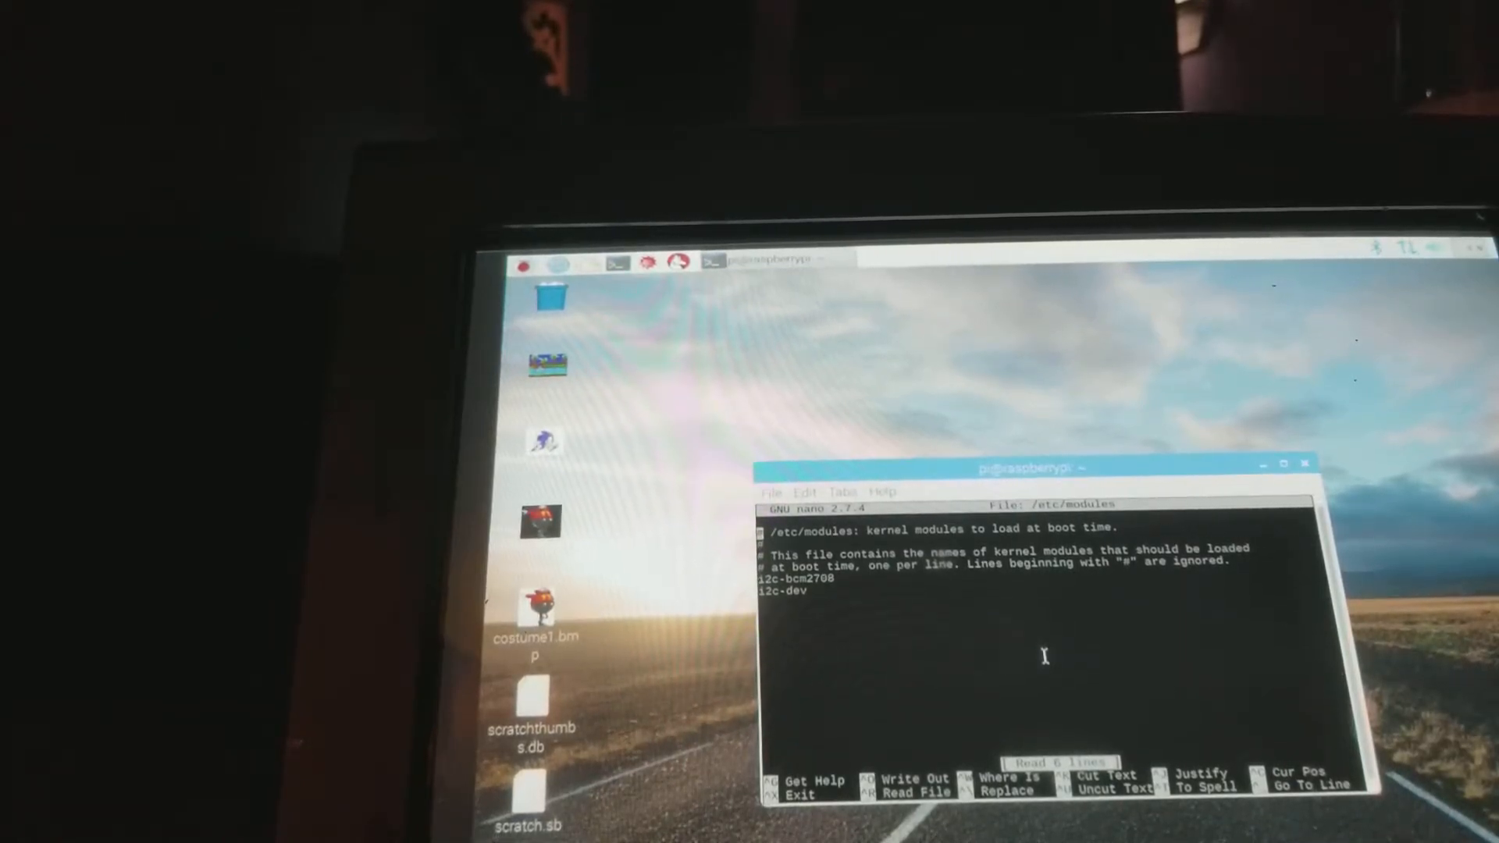
key(ctrl+o)
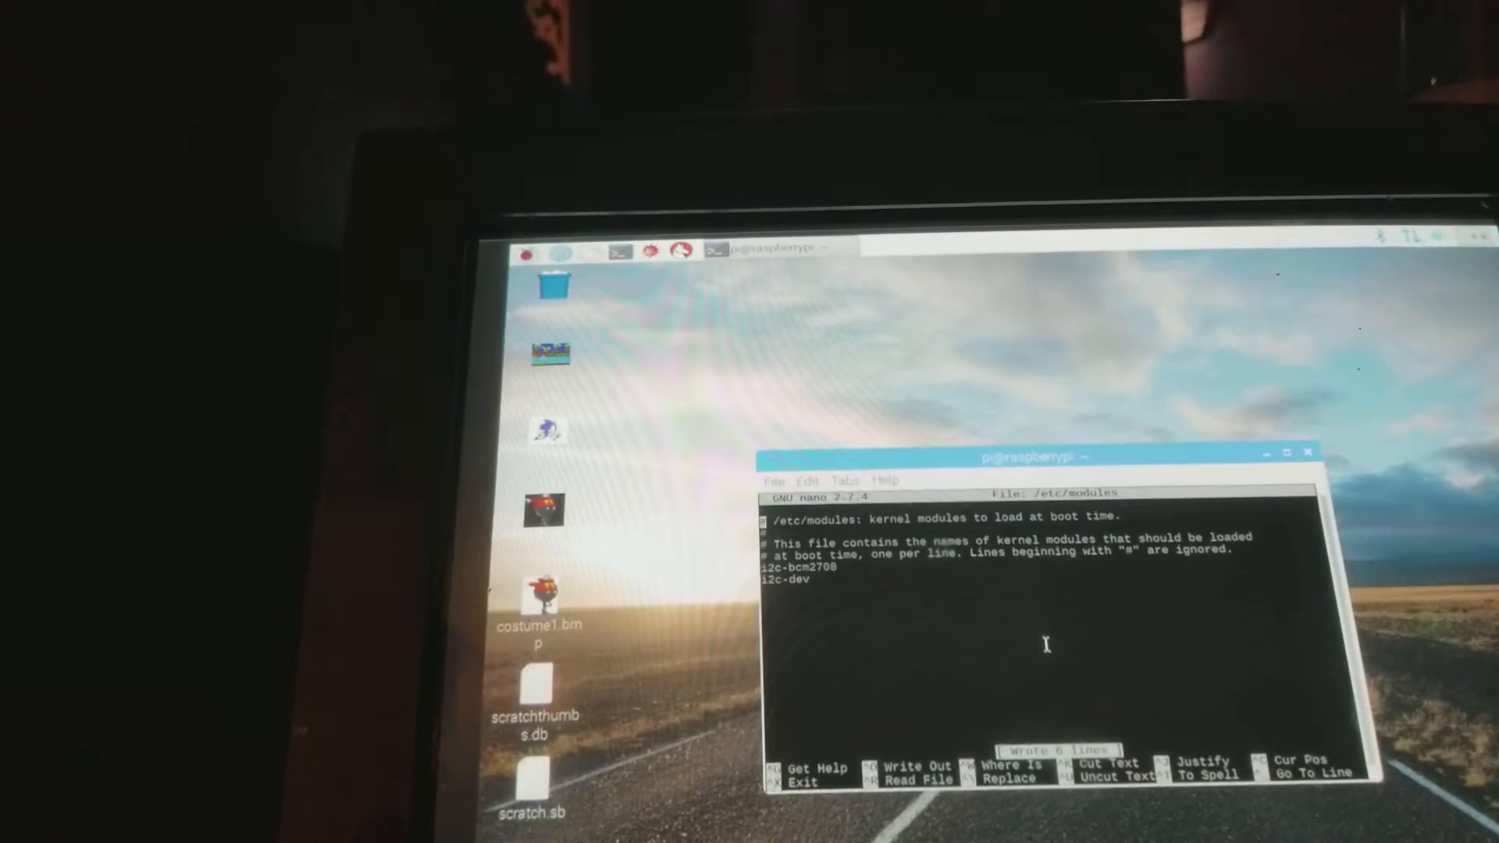
key(ctrl+x)
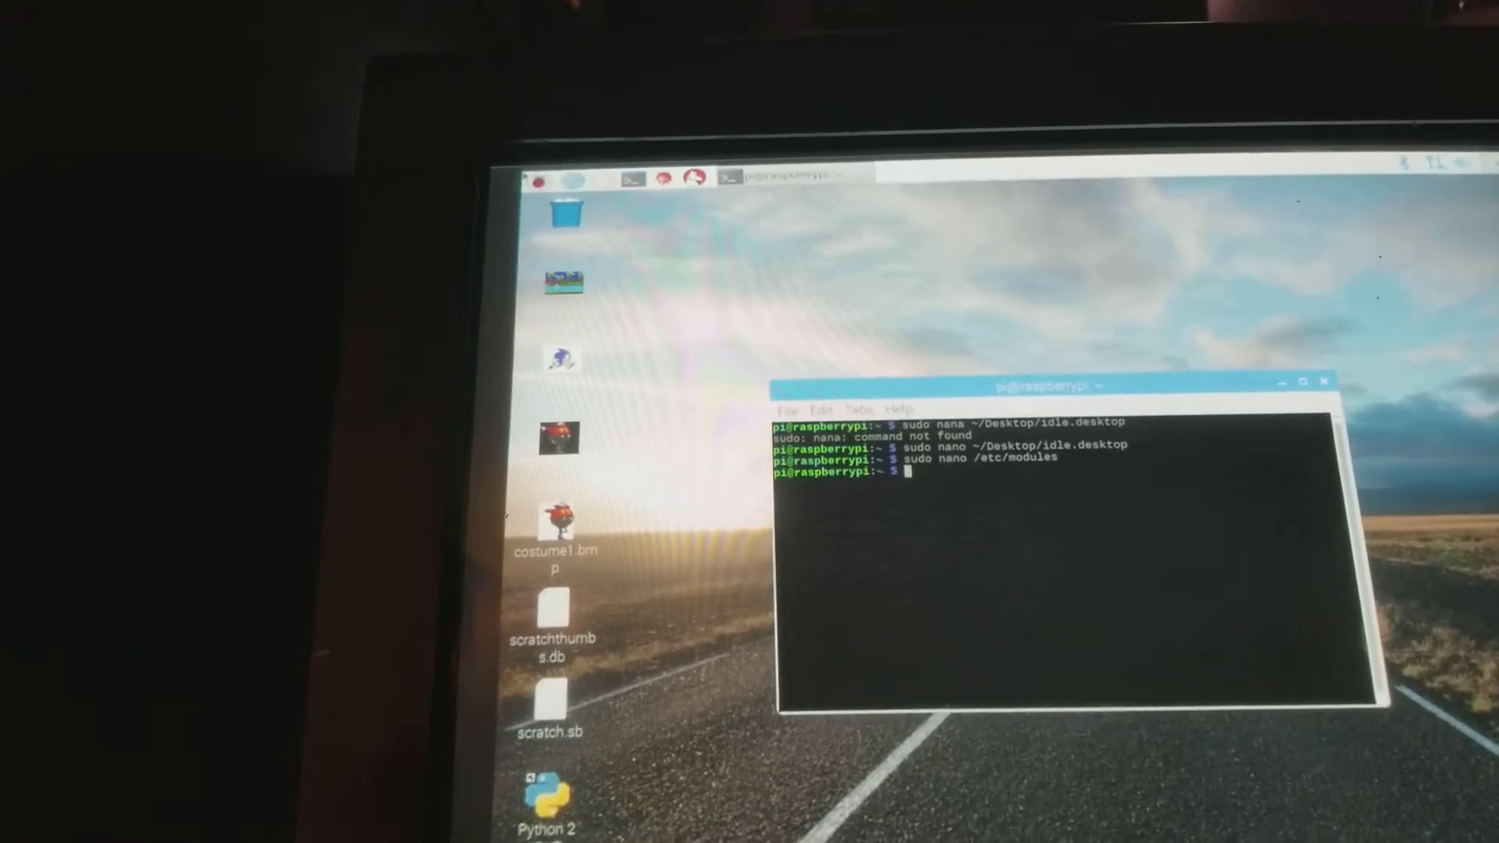
- Clear the terminal so only a single empty shell prompt remains
click(544, 178)
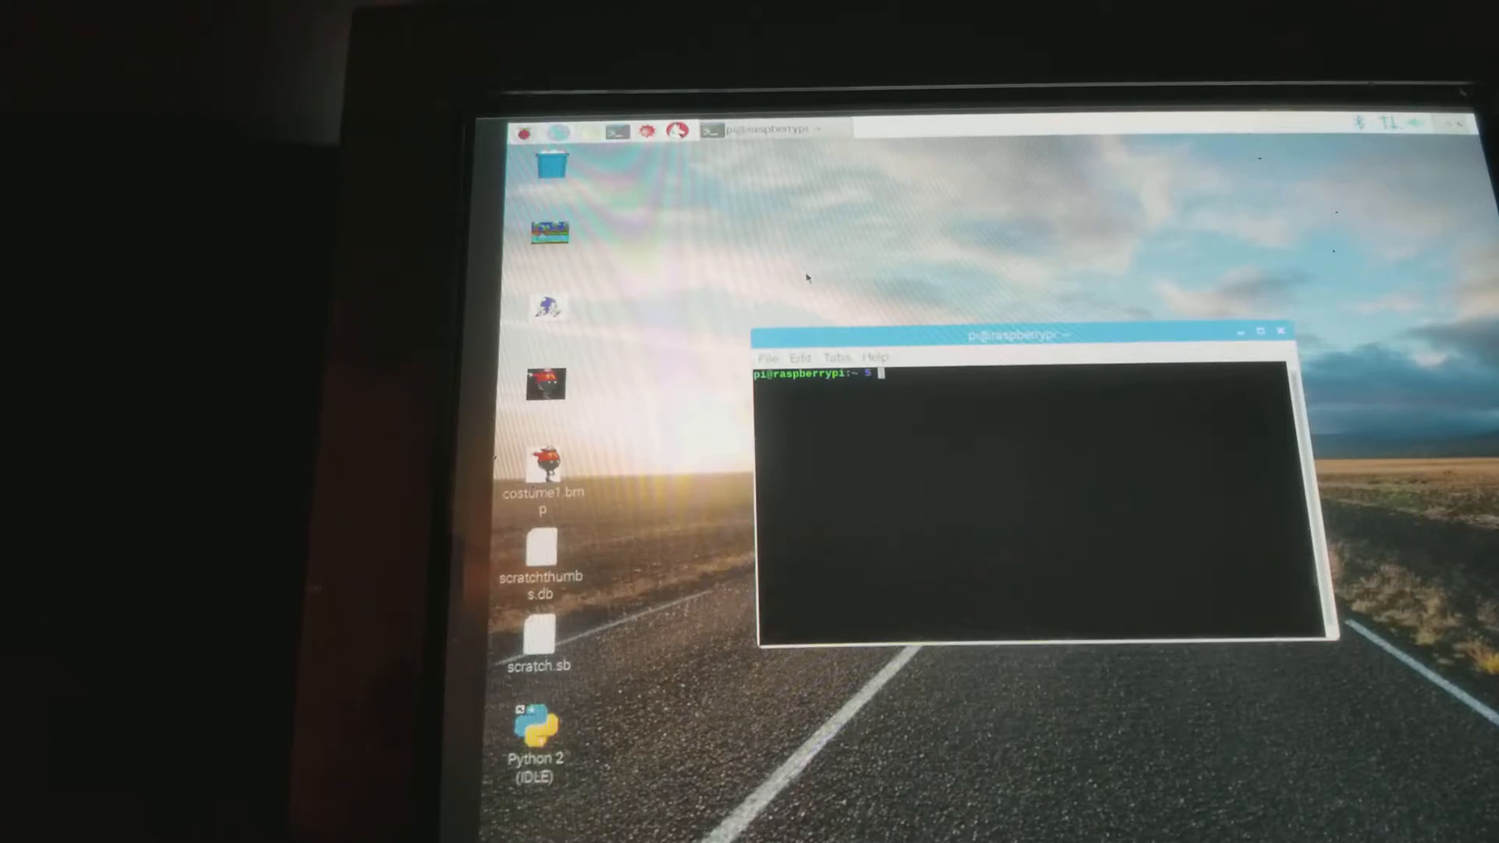
- Launch sudo raspi-config and highlight Interfacing Options in the main menu
text(sudo)
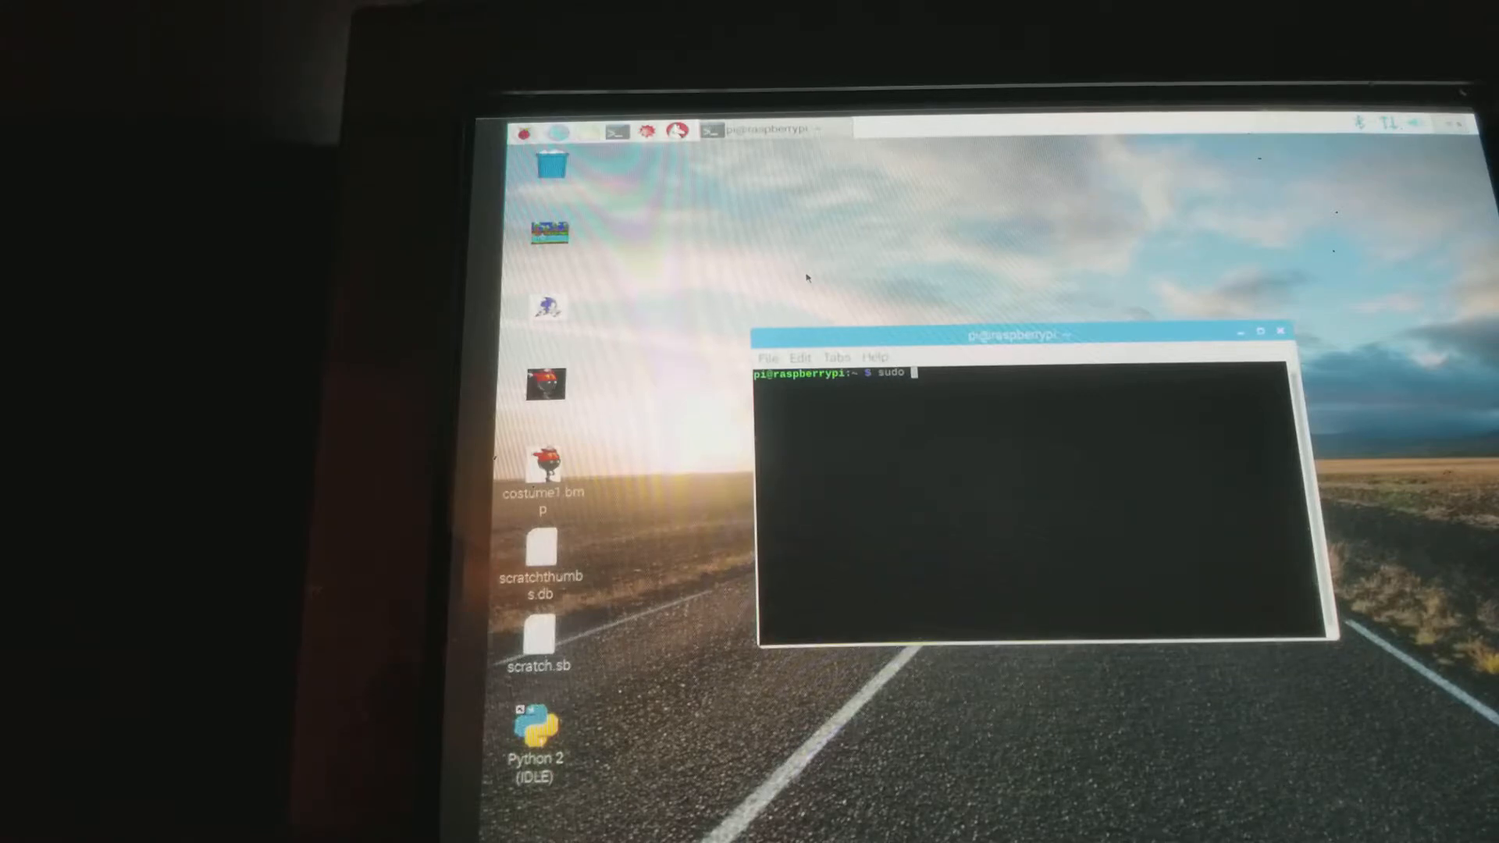
text(ra)
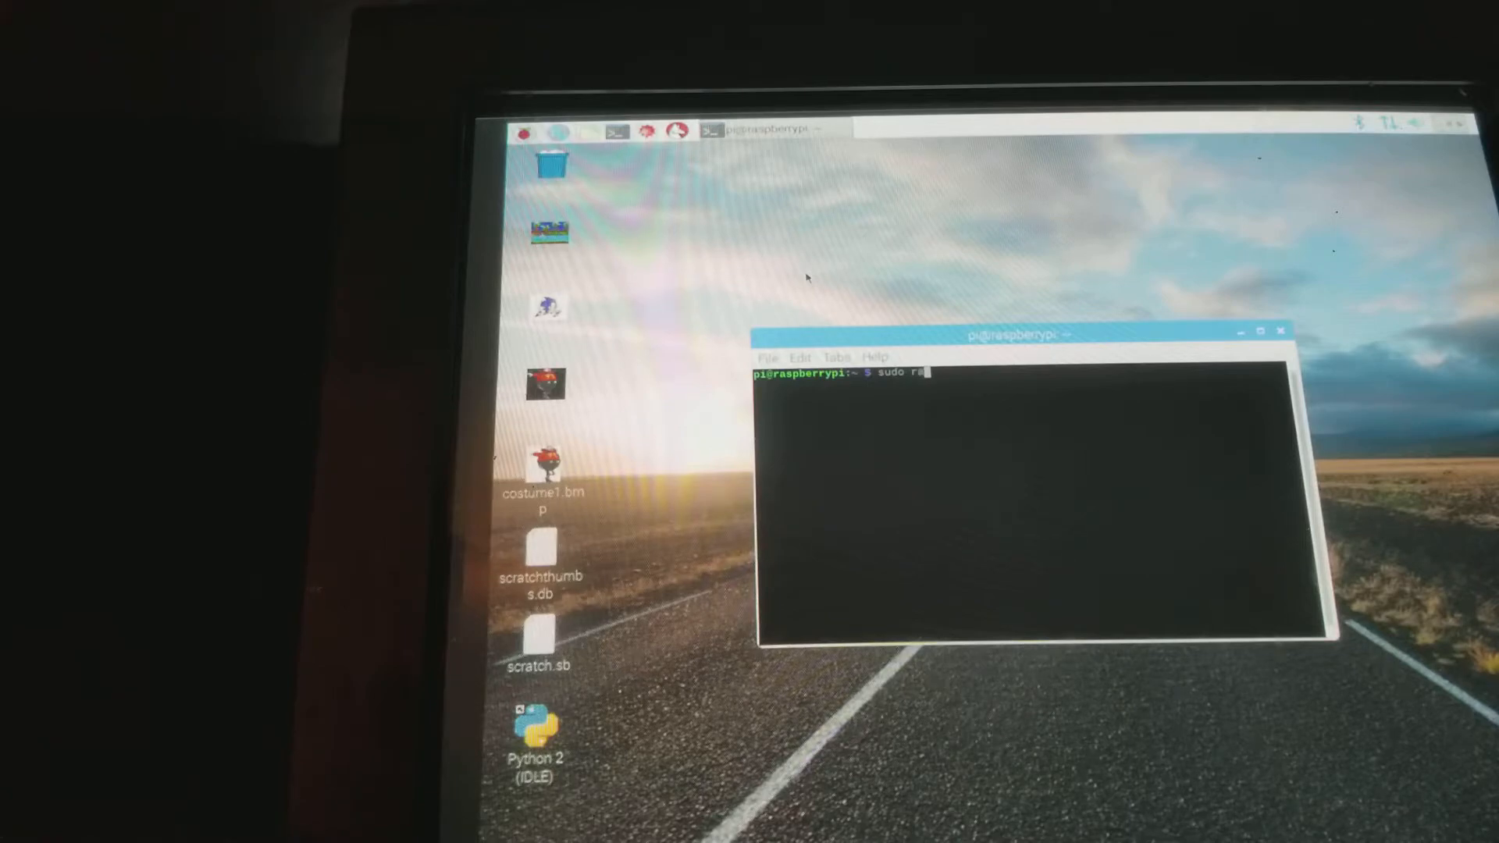
text(spi-)
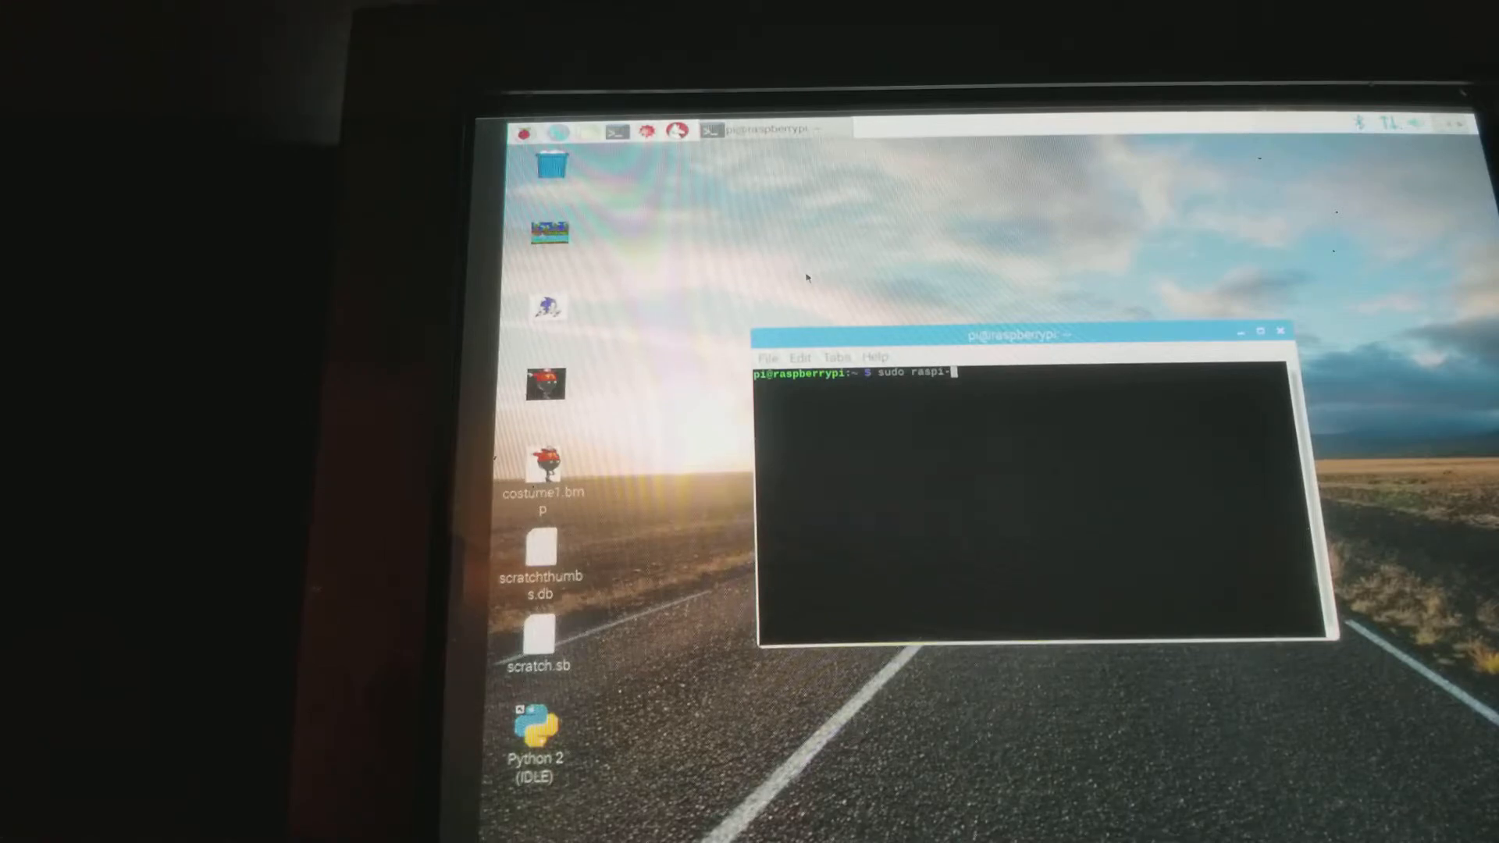
text(conf)
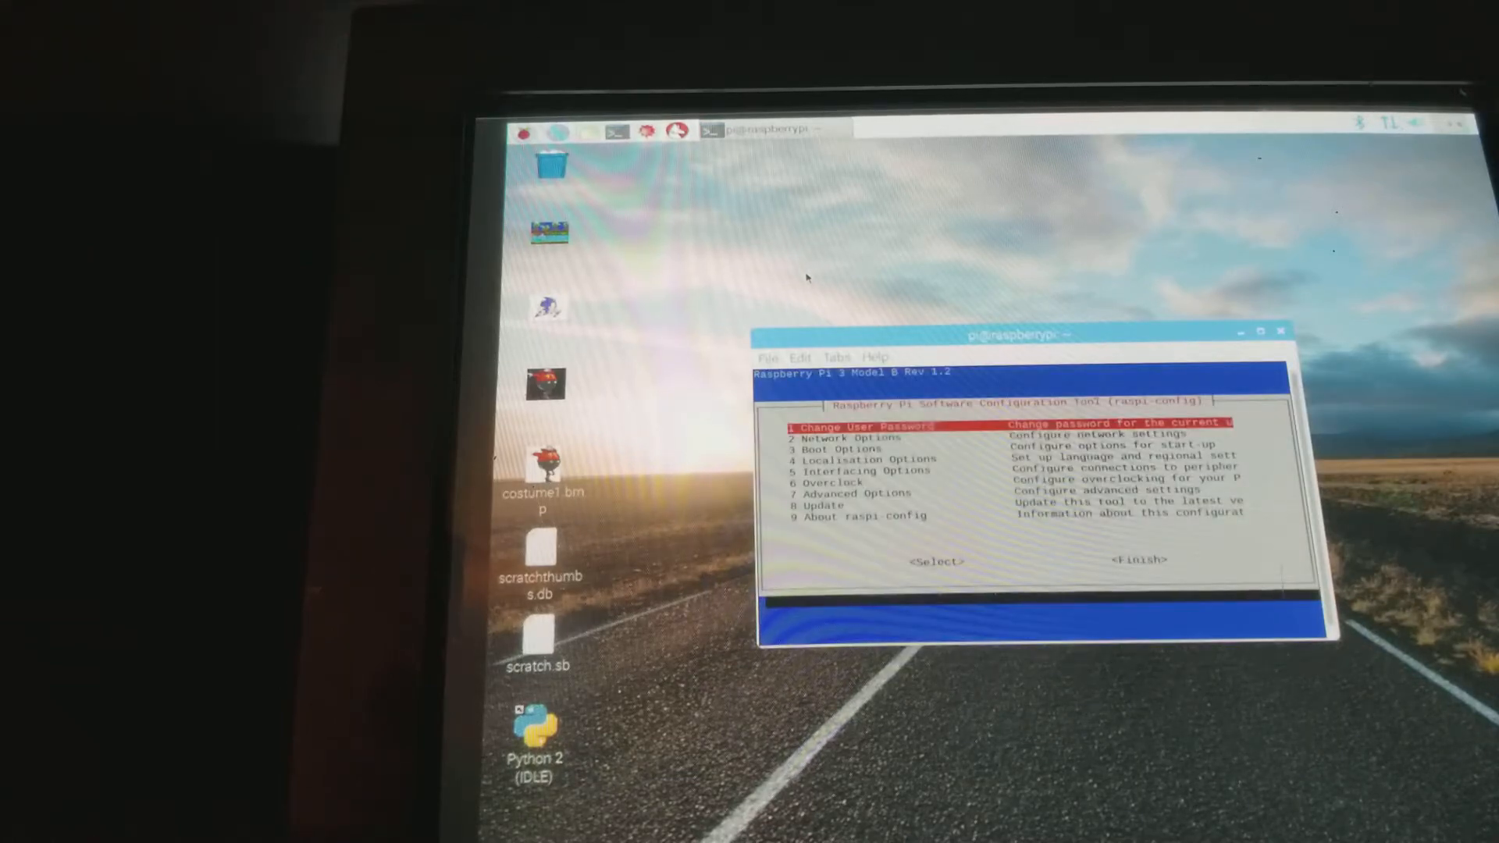
key(Down)
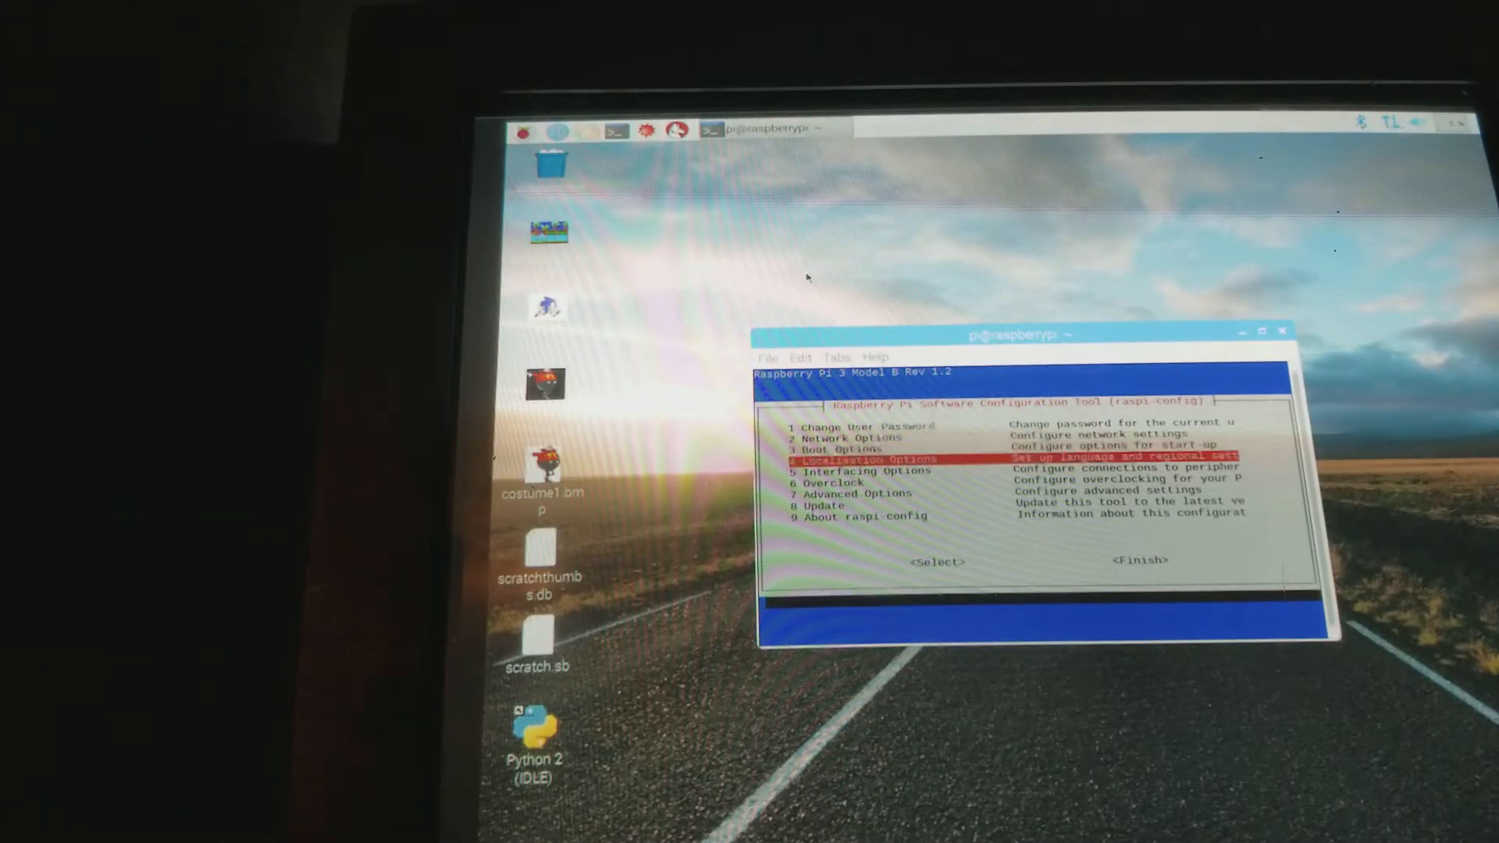
key(Down)
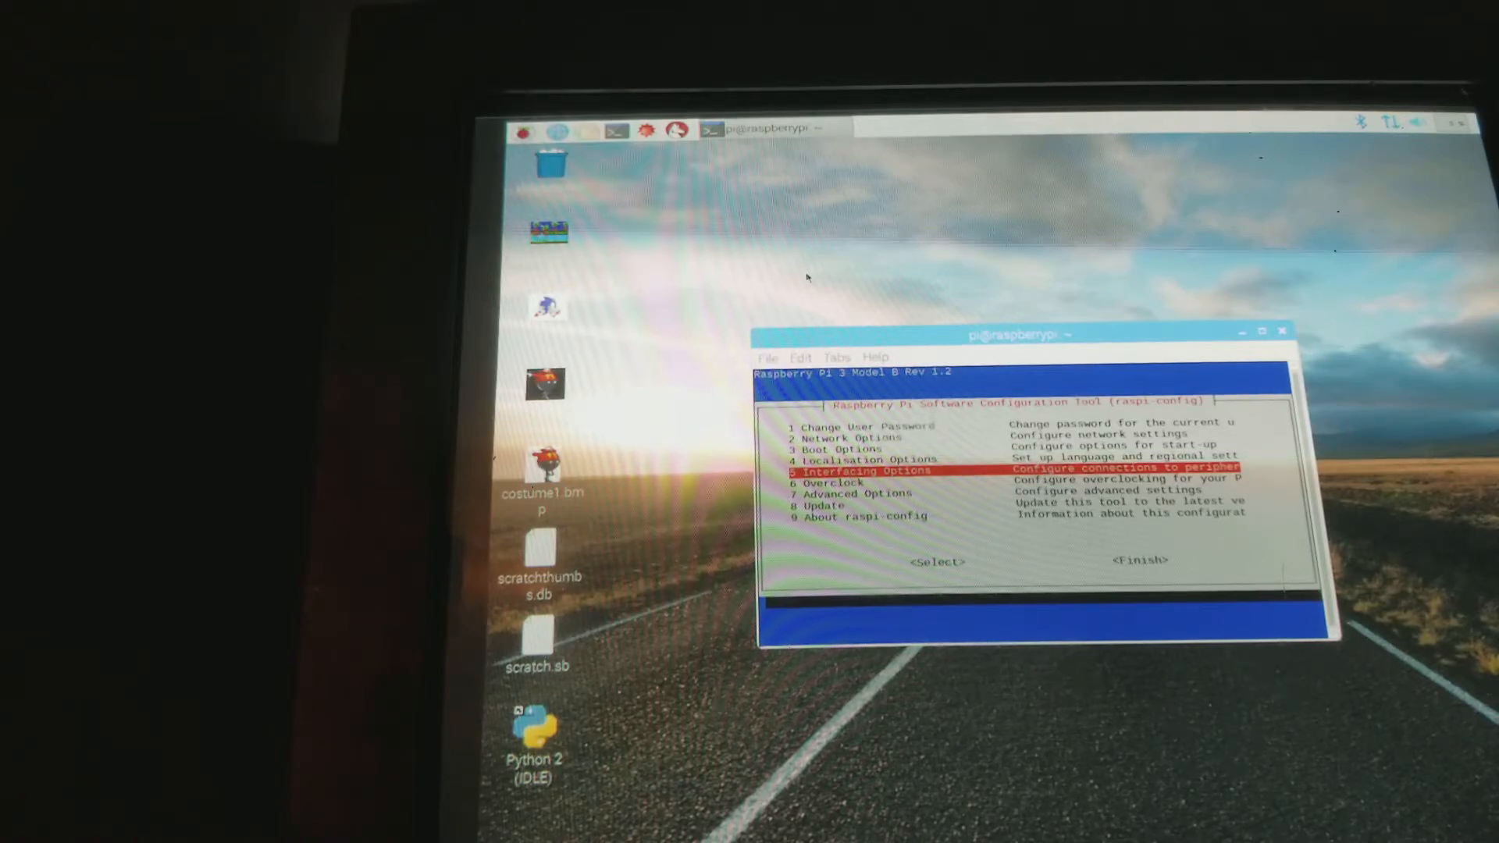
key(Up)
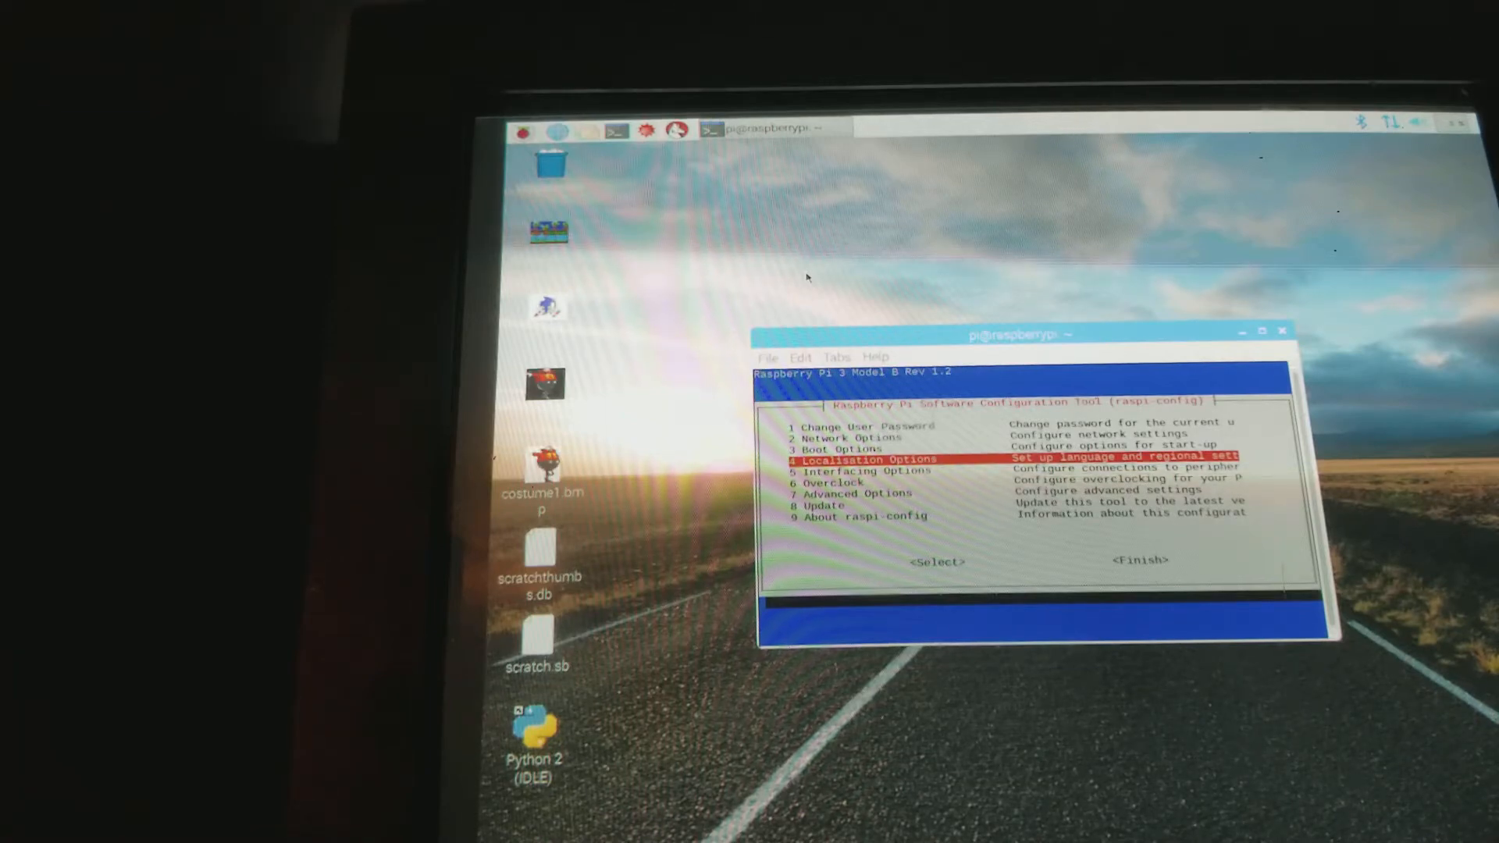
key(Down)
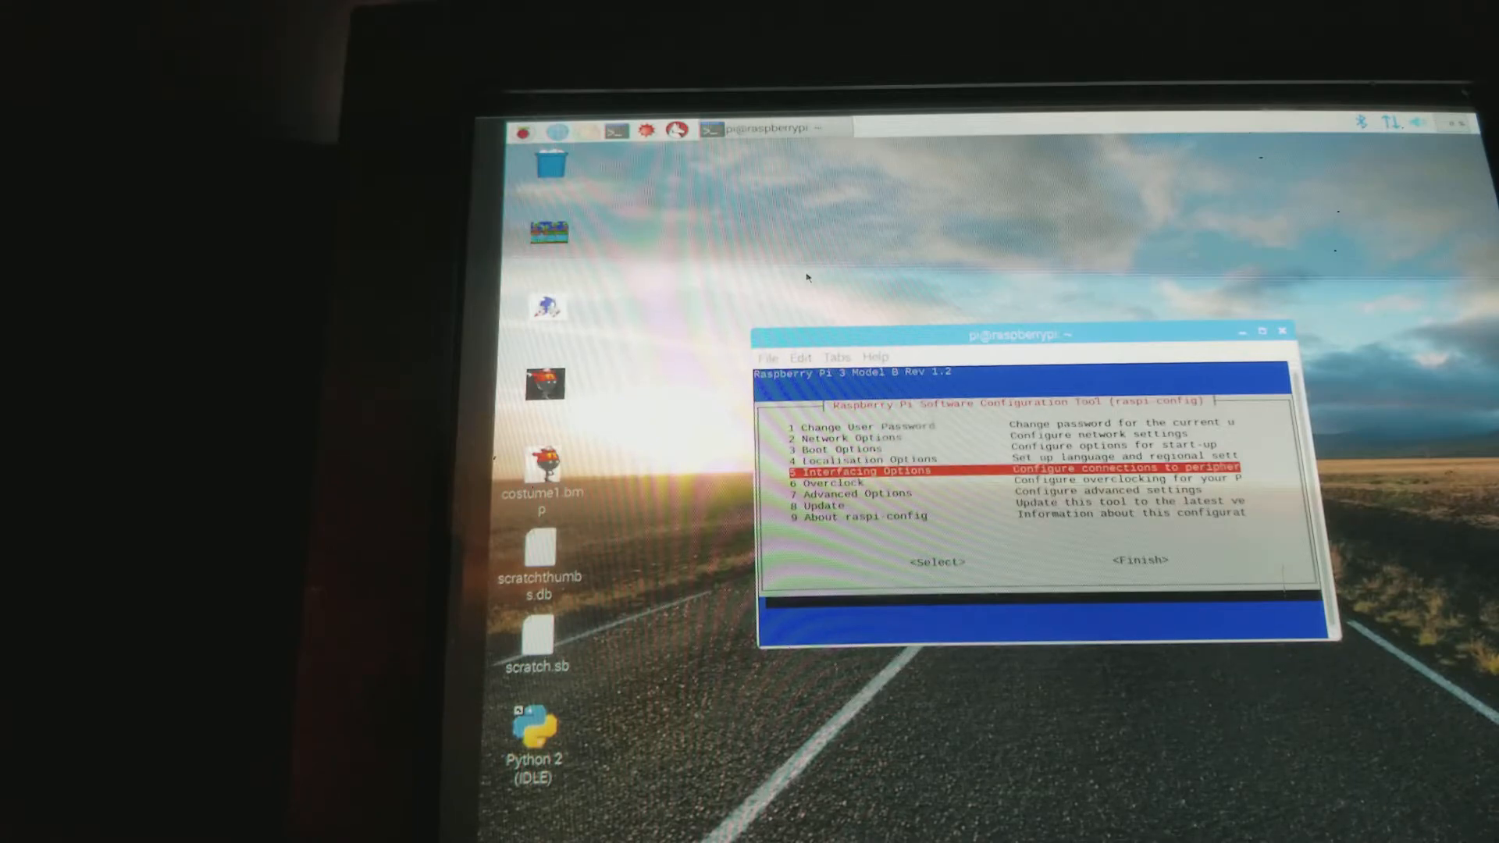
- Enable P5 I2C under Interfacing Options, confirming Yes and OK
key(Return)
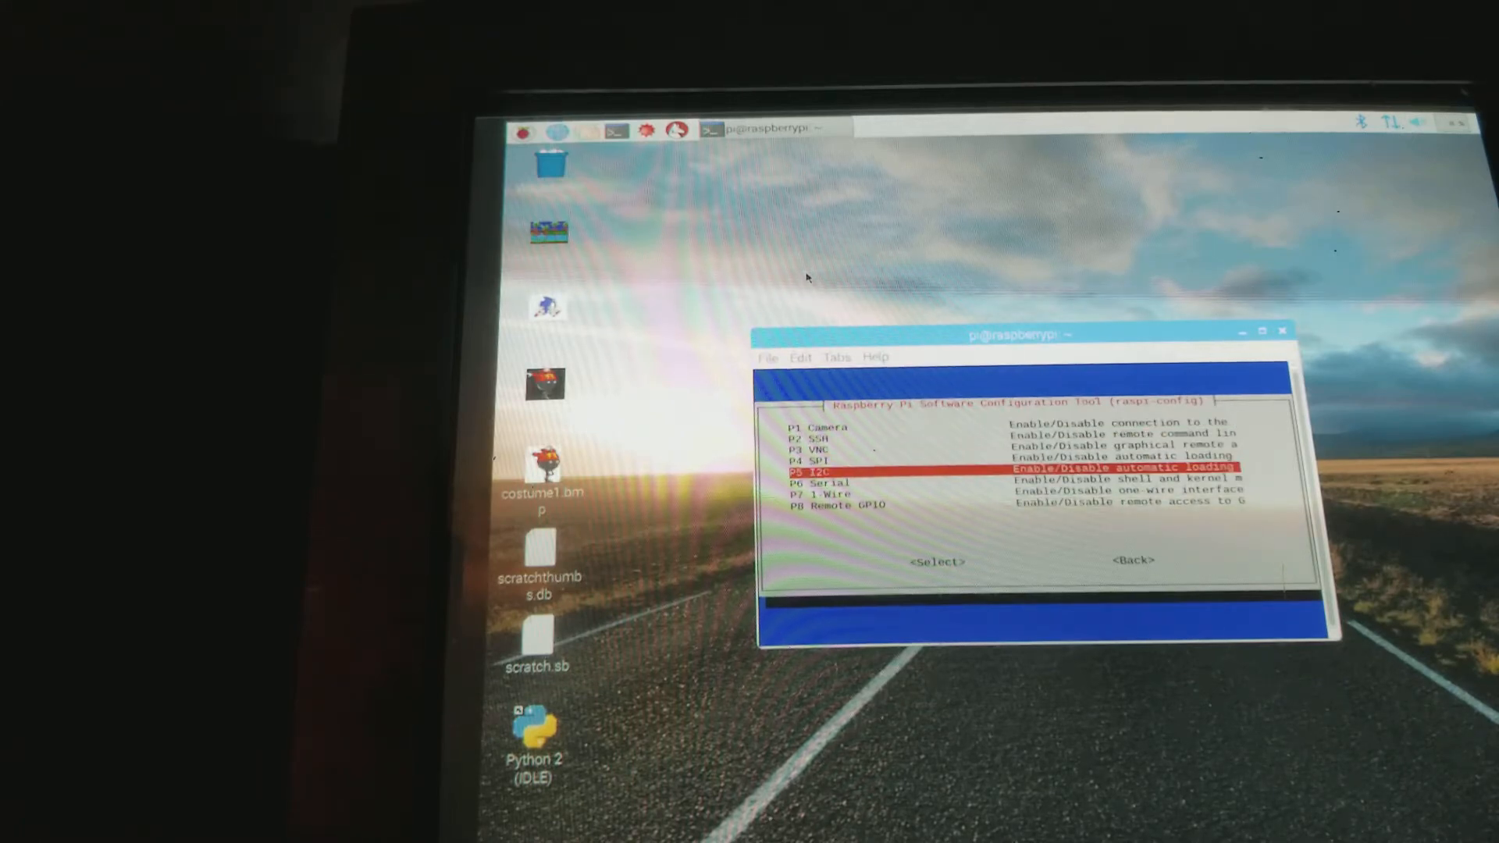
click(937, 561)
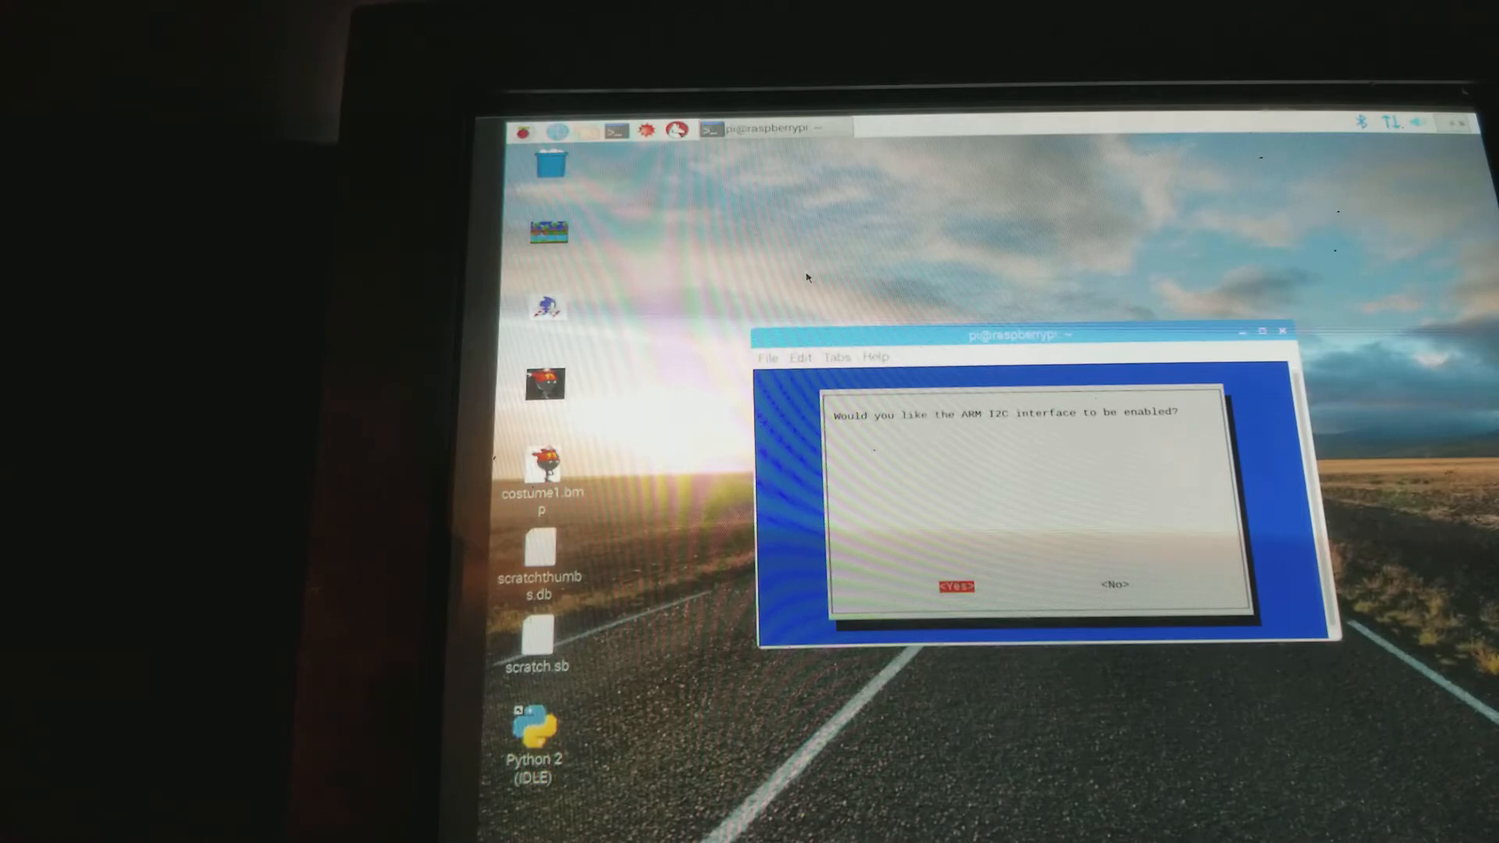
click(957, 584)
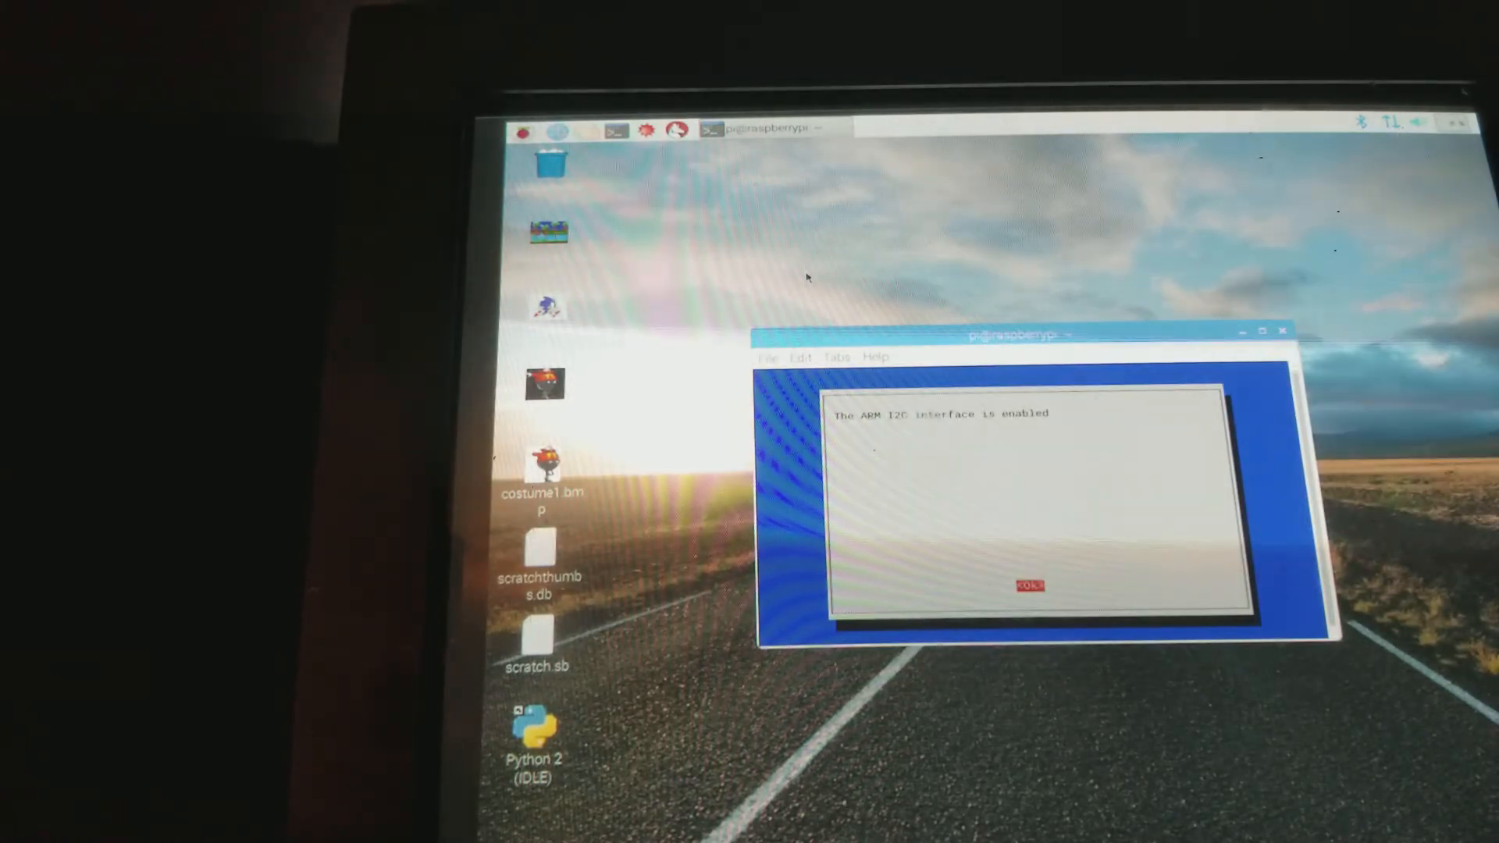
click(1030, 585)
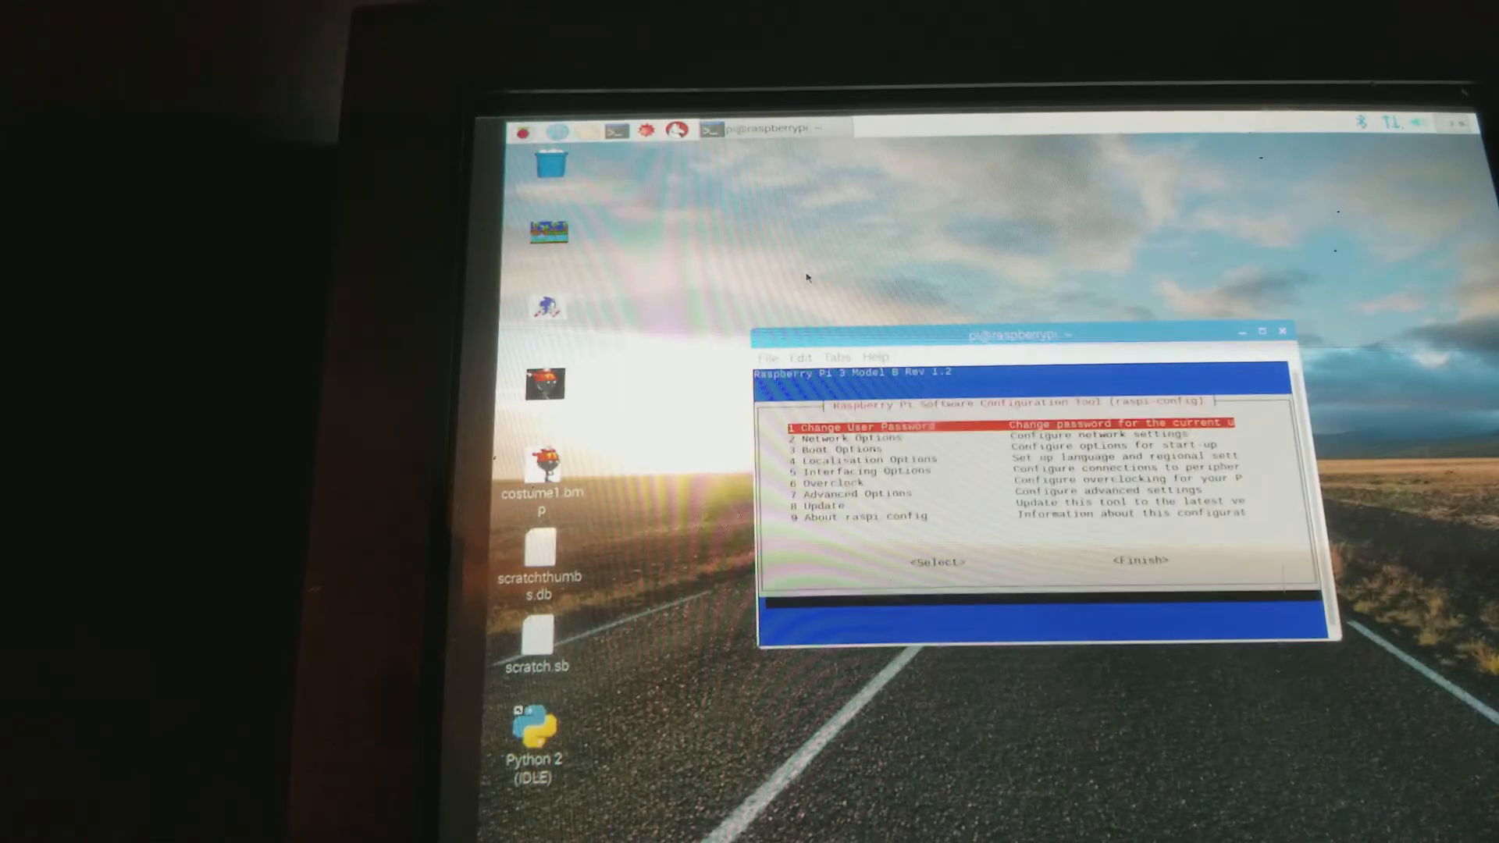
key(Down)
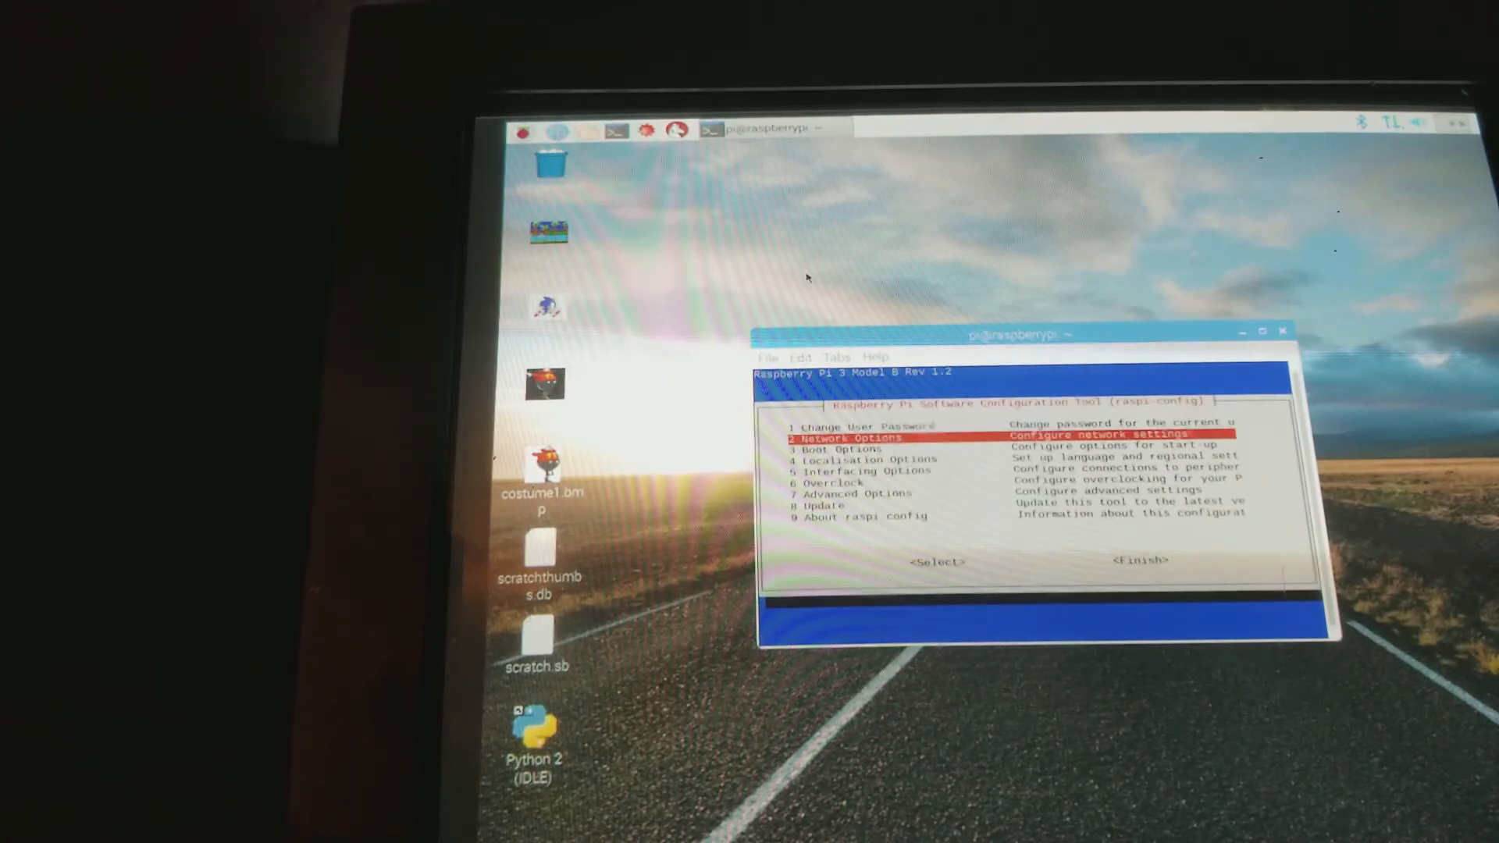